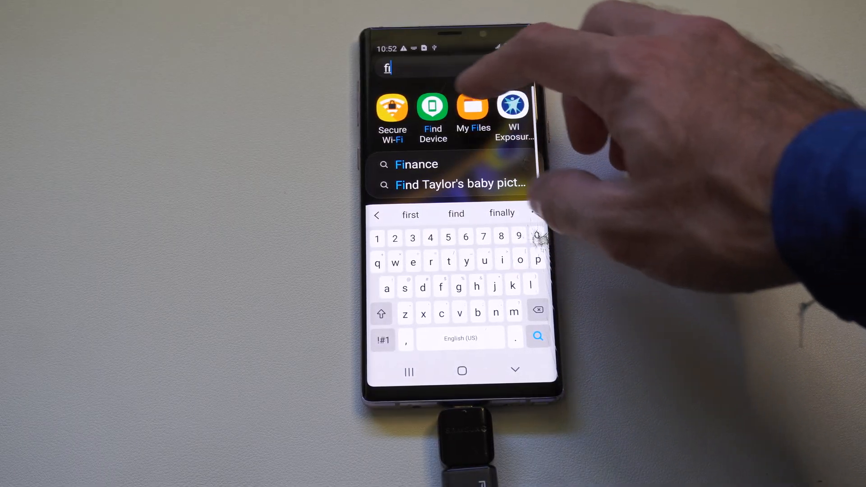
- Launch My Files from the app search results for 'fi'
{"action": "left_click", "coordinate": [472, 104]}
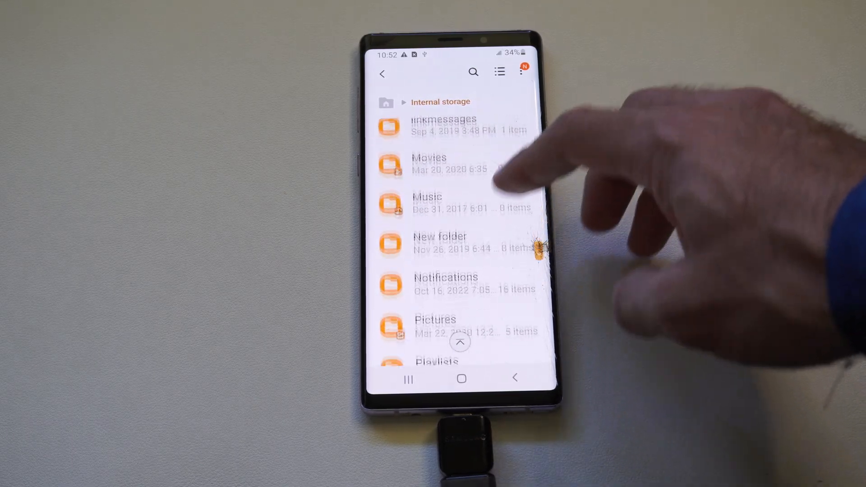
- Scroll the internal storage folder list down to reach the DCIM folder
{"action": "scroll", "scroll_direction": "up", "scroll_amount": 3}
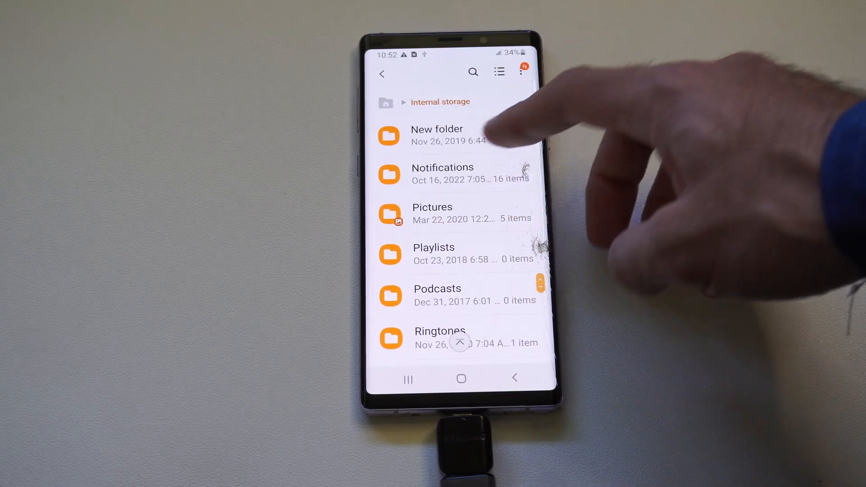
{"action": "scroll", "scroll_direction": "up", "scroll_amount": 3}
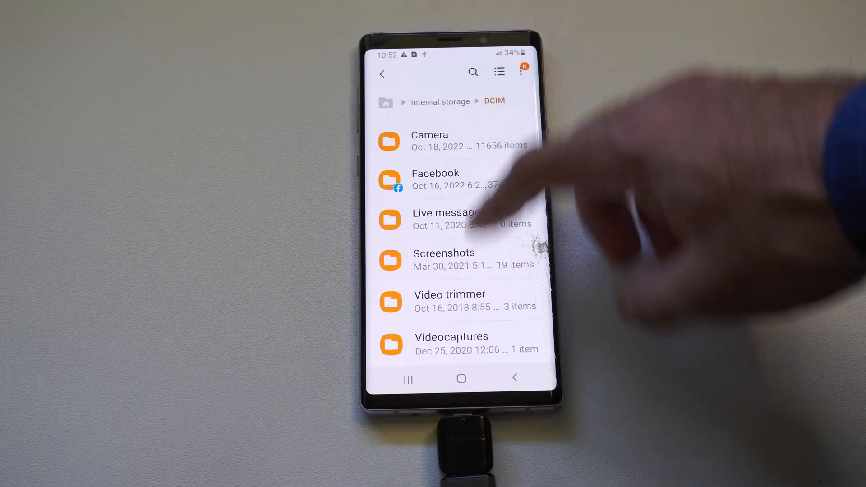
- Enter the Camera folder inside DCIM to pick a photo to move
{"action": "left_click", "coordinate": [430, 141]}
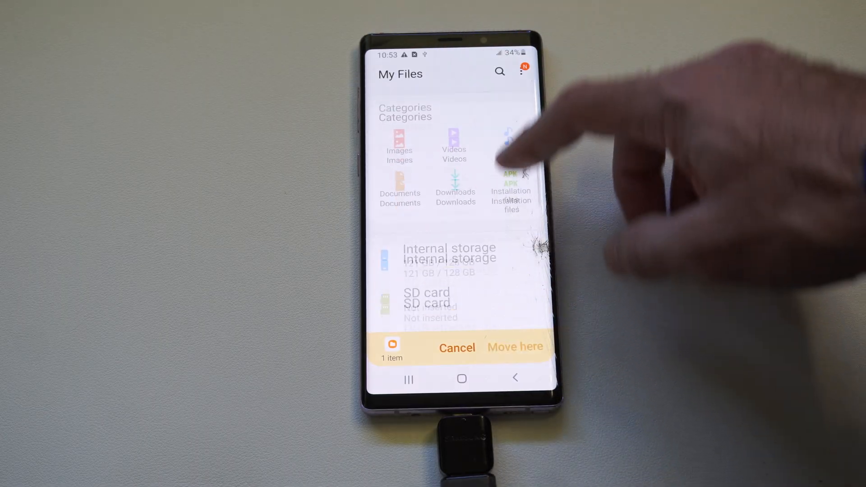
- Choose USB storage 1 from the storage list as the move destination
{"action": "scroll", "scroll_direction": "down", "scroll_amount": 3}
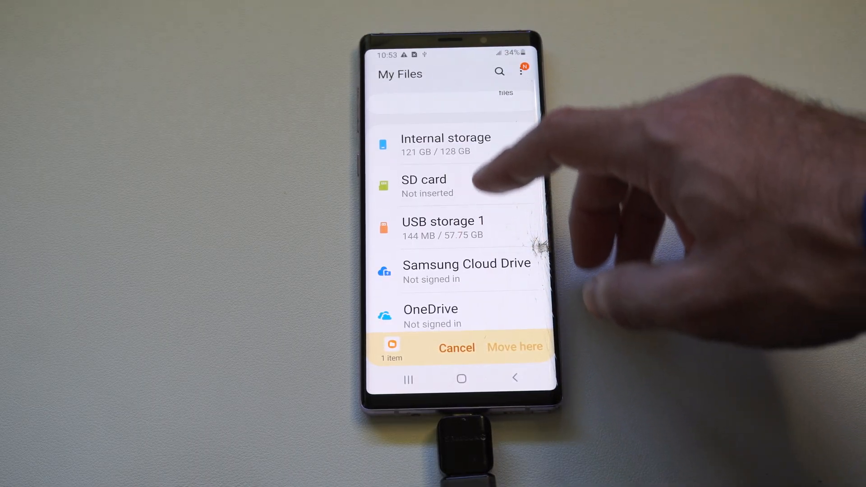
{"action": "left_click", "coordinate": [443, 221]}
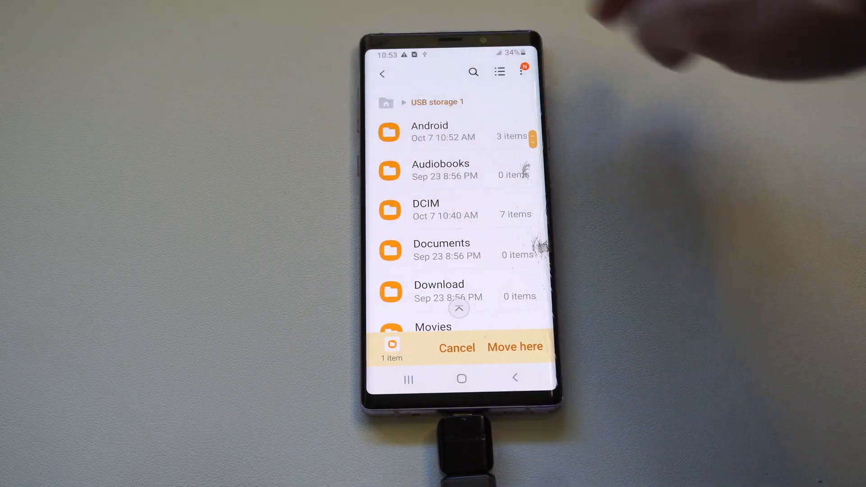
- Show the More options menu for the USB storage 1 top level
{"action": "left_click", "coordinate": [521, 72]}
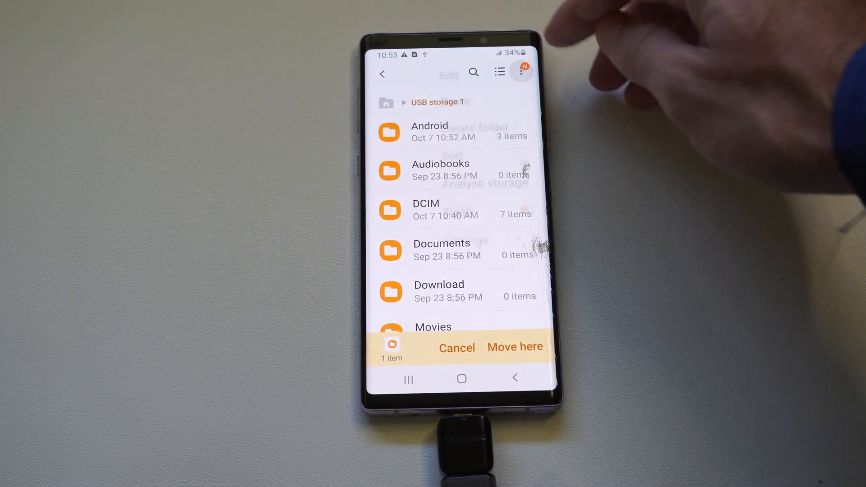